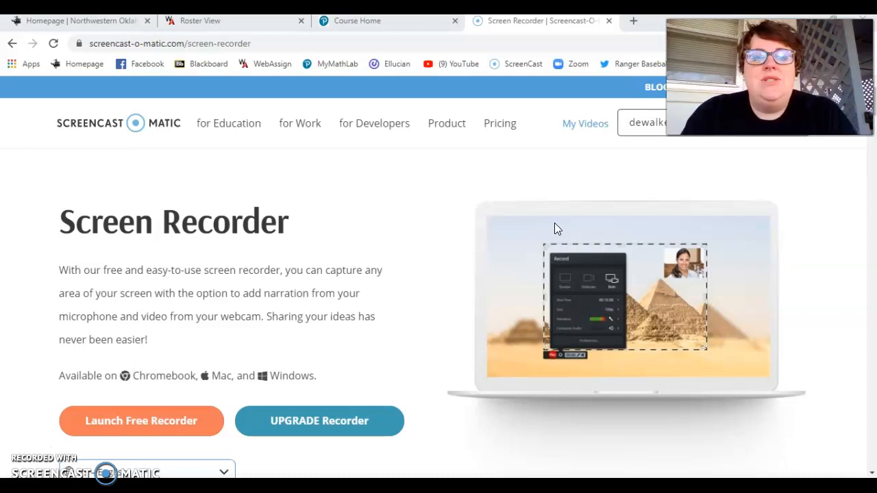
{"action": "mouse_move", "coordinate": [263, 469]}
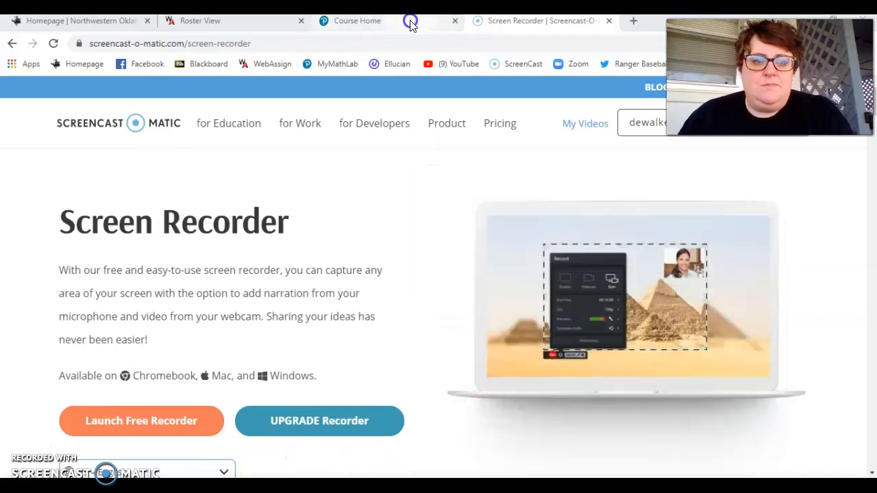
From the My Courses page, open the 2433 Structural Concepts of Mathematics course.
{"action": "left_click", "coordinate": [357, 20]}
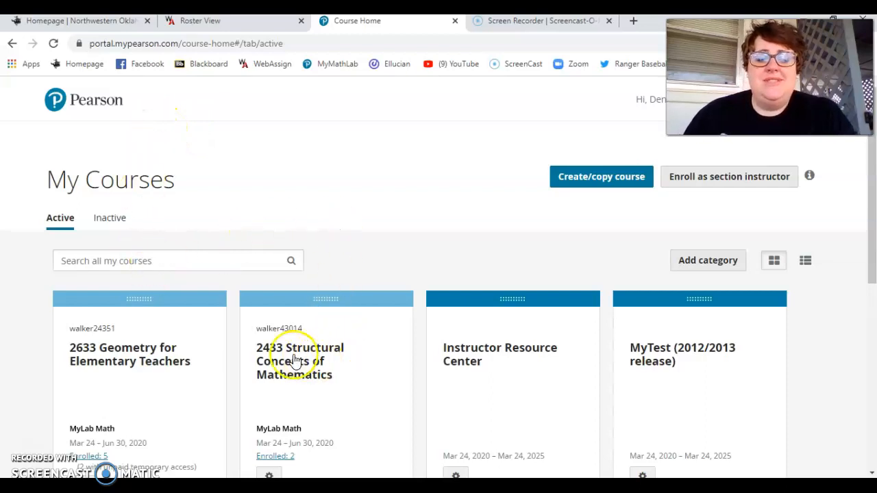
{"action": "scroll", "scroll_direction": "down", "scroll_amount": 3}
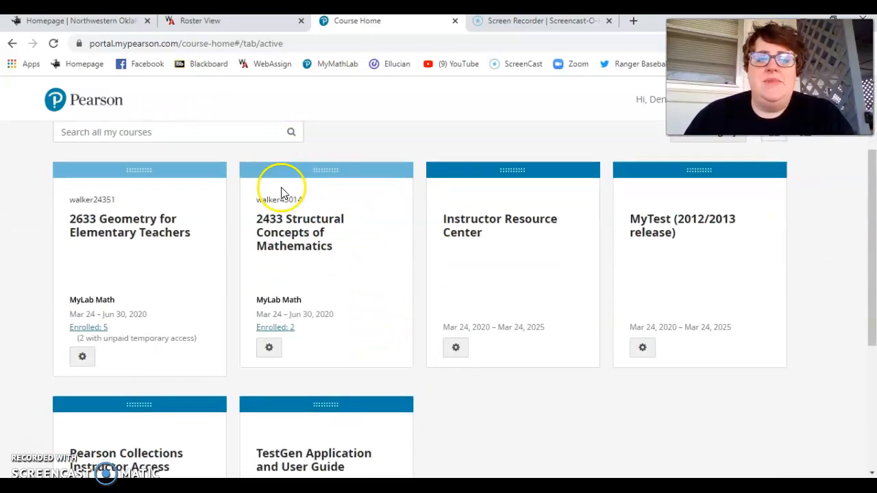
{"action": "mouse_move", "coordinate": [336, 226]}
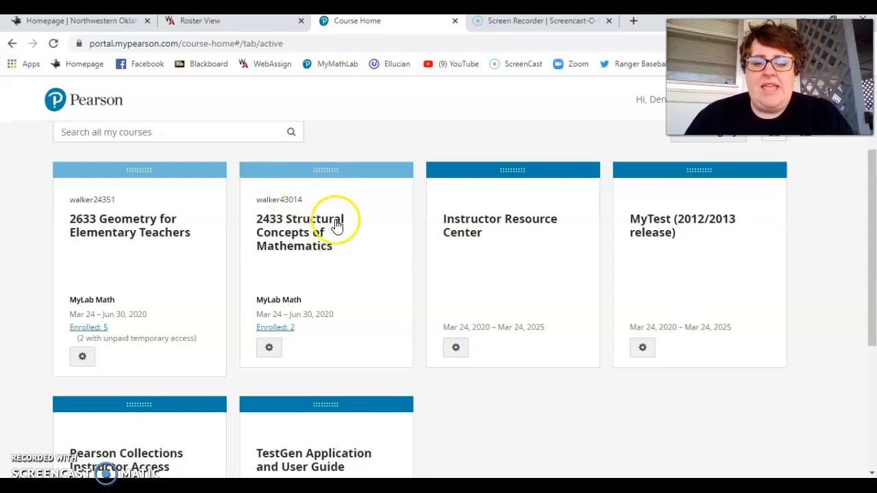
{"action": "mouse_move", "coordinate": [293, 213]}
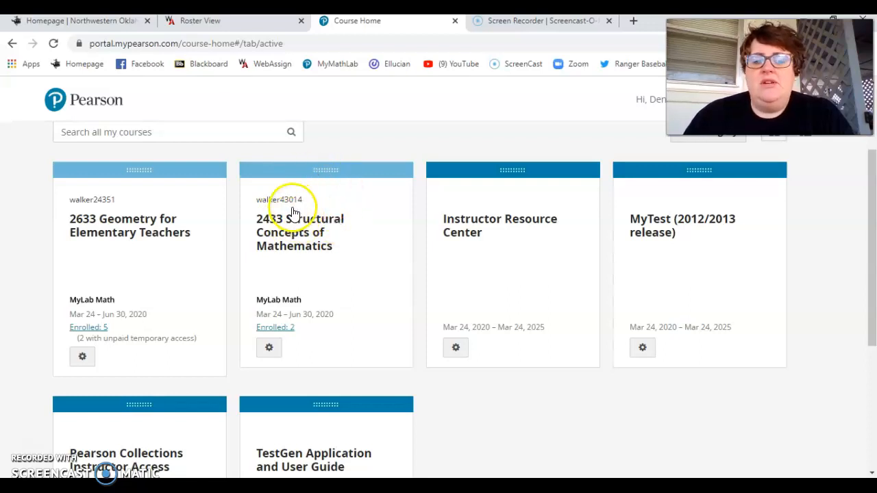
{"action": "left_click", "coordinate": [293, 233]}
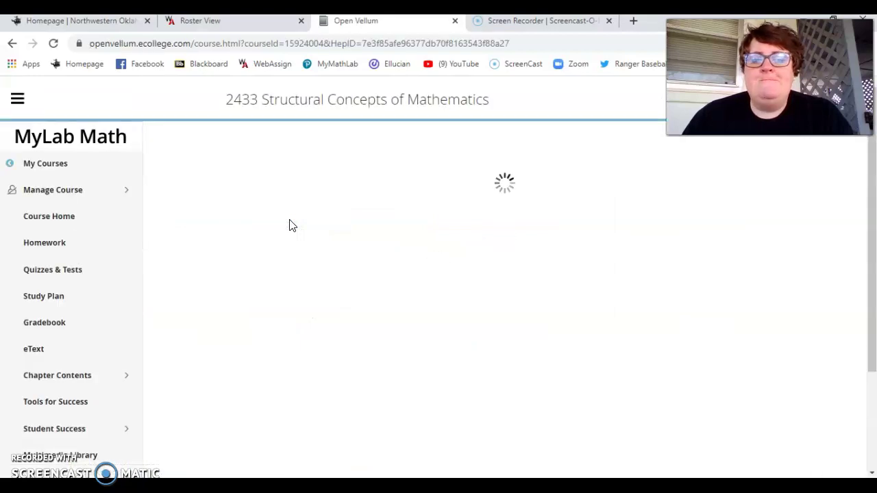
Load the course's Instructor Home page.
{"action": "left_click", "coordinate": [49, 217]}
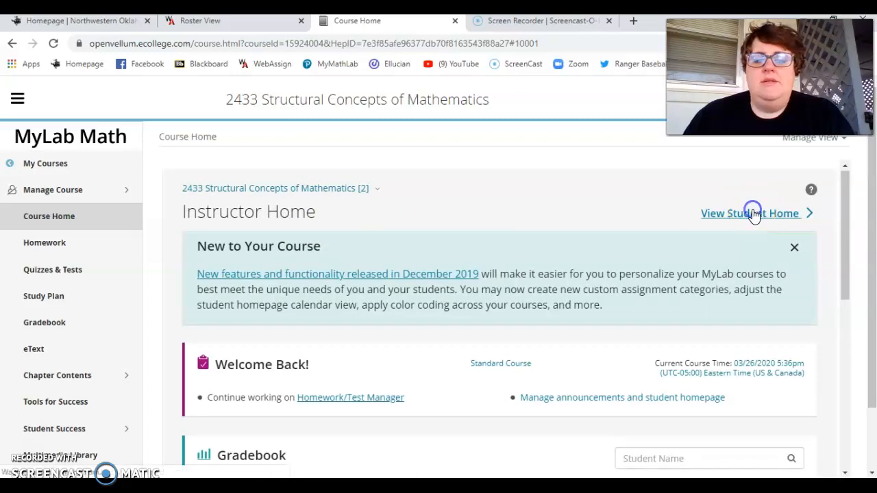
Switch to Student Home and open the 9.1 Quiz from Current Assignments.
{"action": "left_click", "coordinate": [750, 214]}
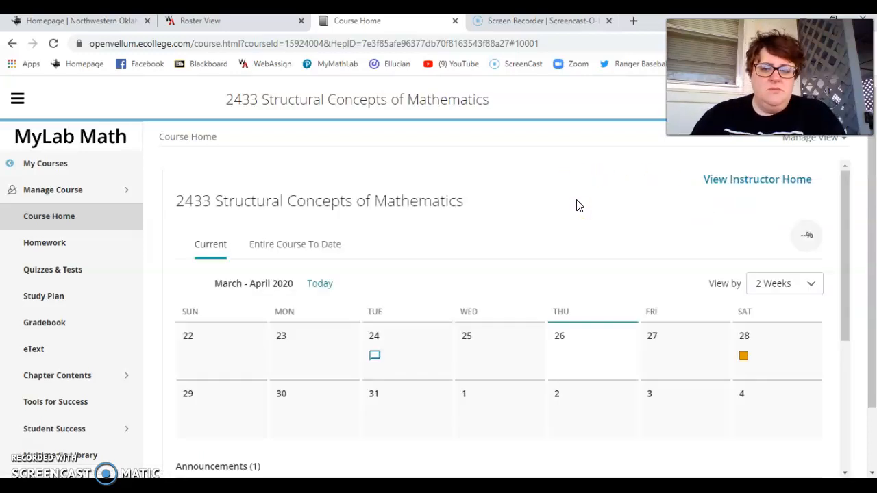
{"action": "scroll", "scroll_direction": "down", "scroll_amount": 3}
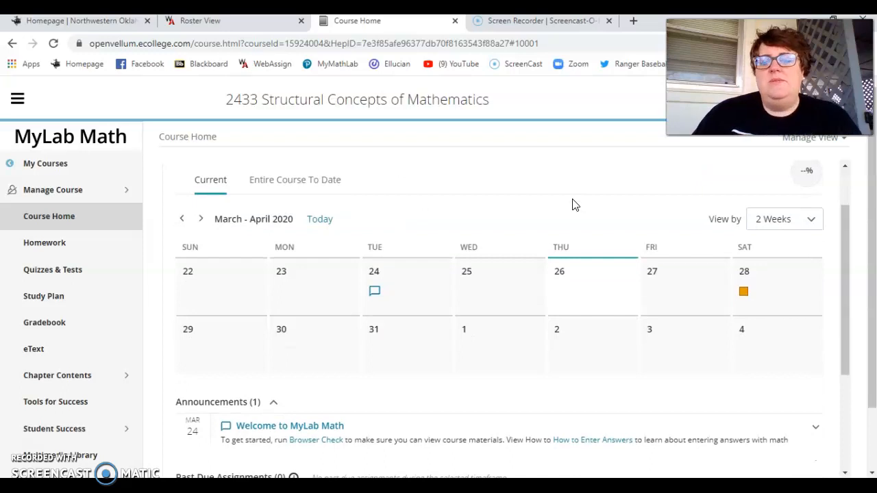
{"action": "scroll", "scroll_direction": "down", "scroll_amount": 3}
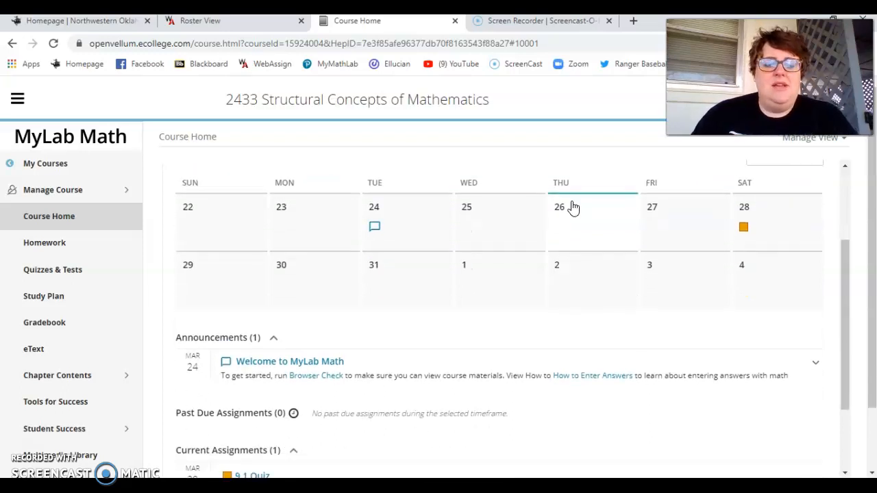
{"action": "scroll", "scroll_direction": "down", "scroll_amount": 3}
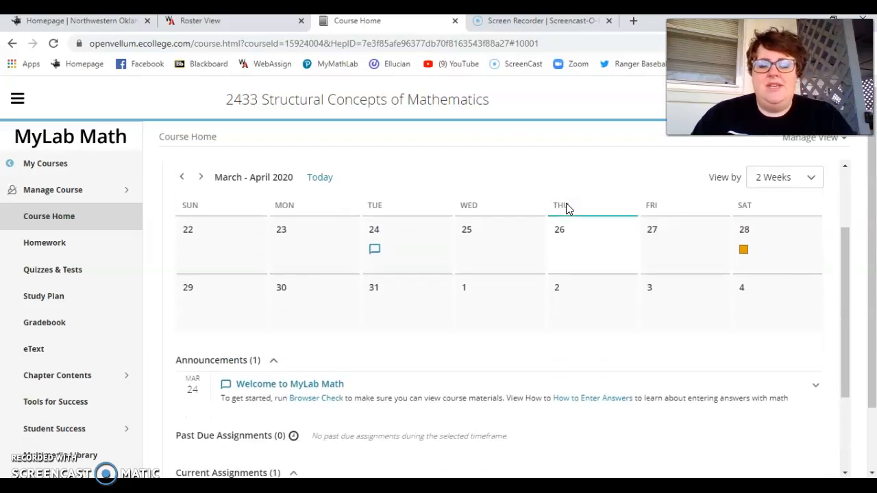
{"action": "scroll", "scroll_direction": "down", "scroll_amount": 3}
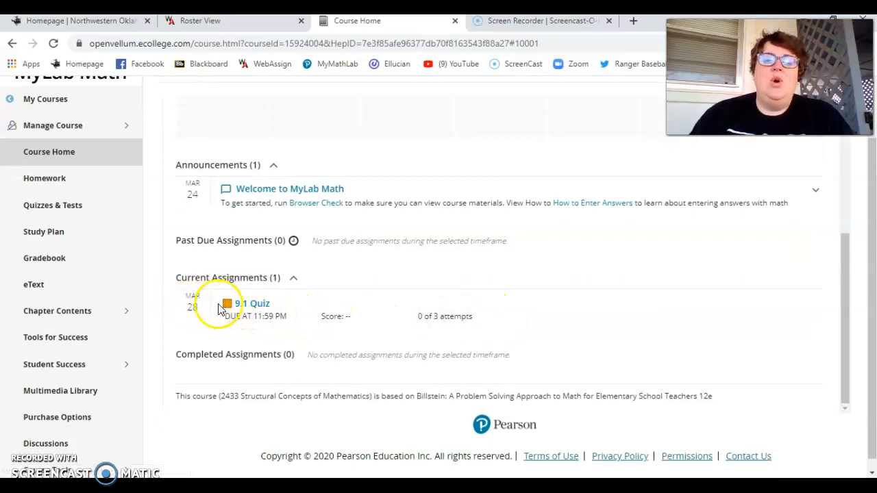
{"action": "mouse_move", "coordinate": [275, 327]}
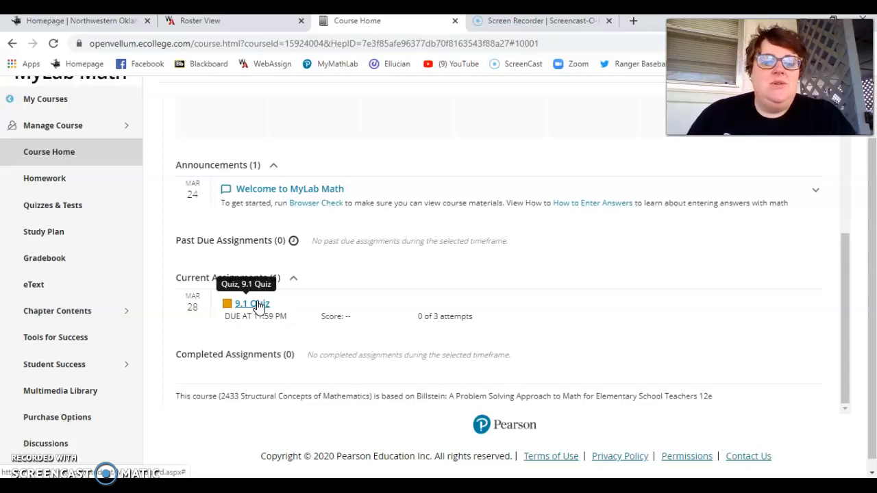
{"action": "left_click", "coordinate": [252, 305]}
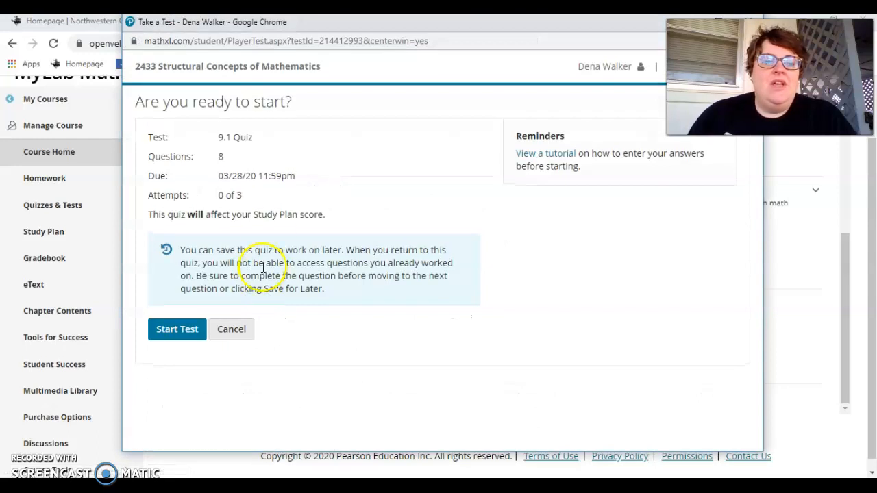
{"action": "mouse_move", "coordinate": [184, 195]}
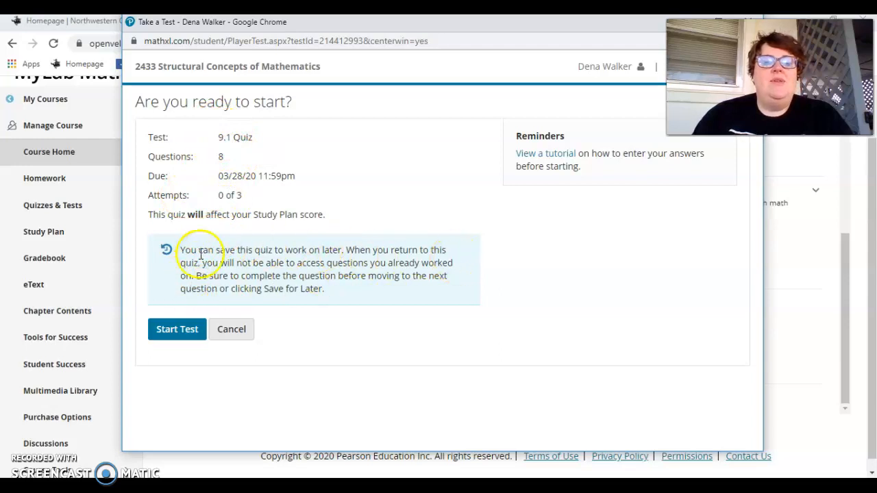
{"action": "mouse_move", "coordinate": [277, 263]}
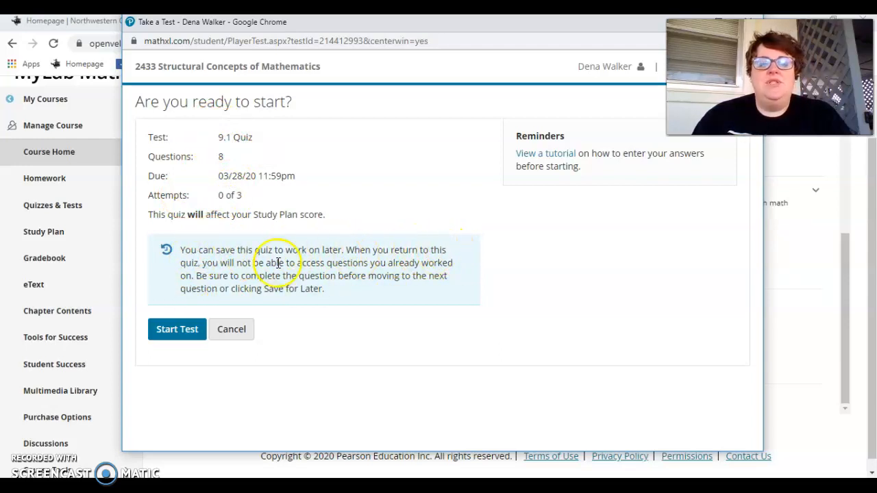
{"action": "mouse_move", "coordinate": [299, 263]}
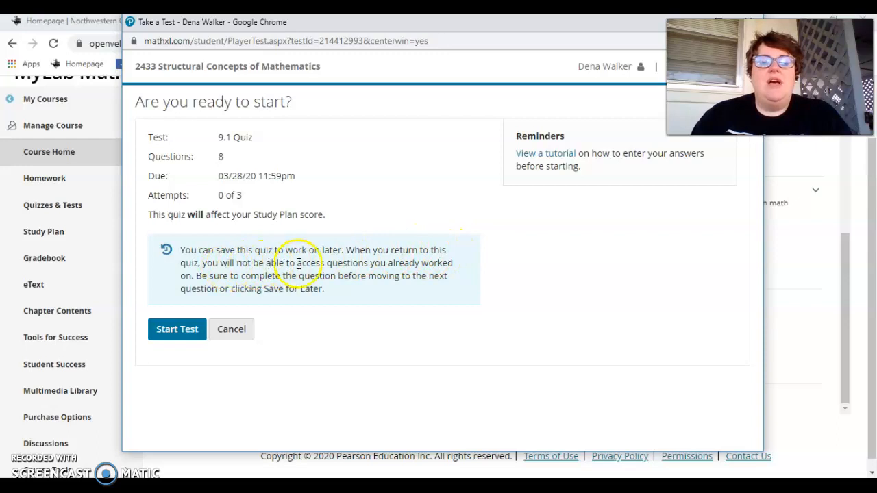
{"action": "mouse_move", "coordinate": [186, 284]}
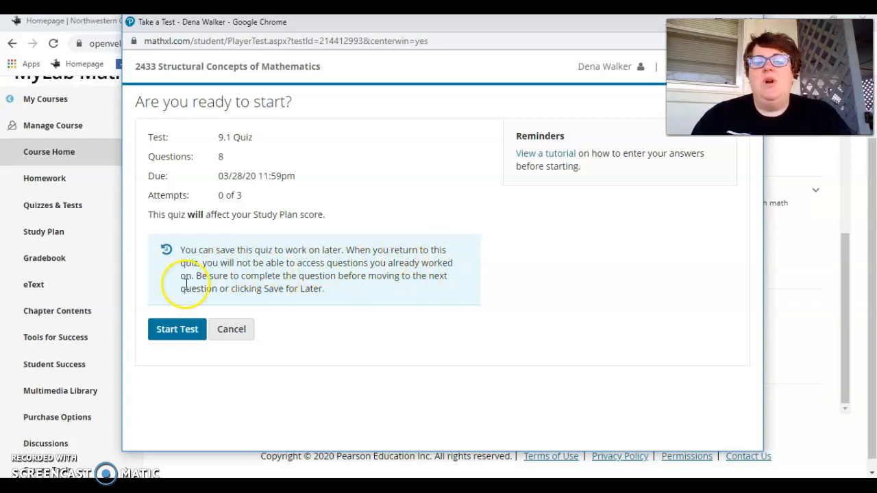
{"action": "mouse_move", "coordinate": [478, 277]}
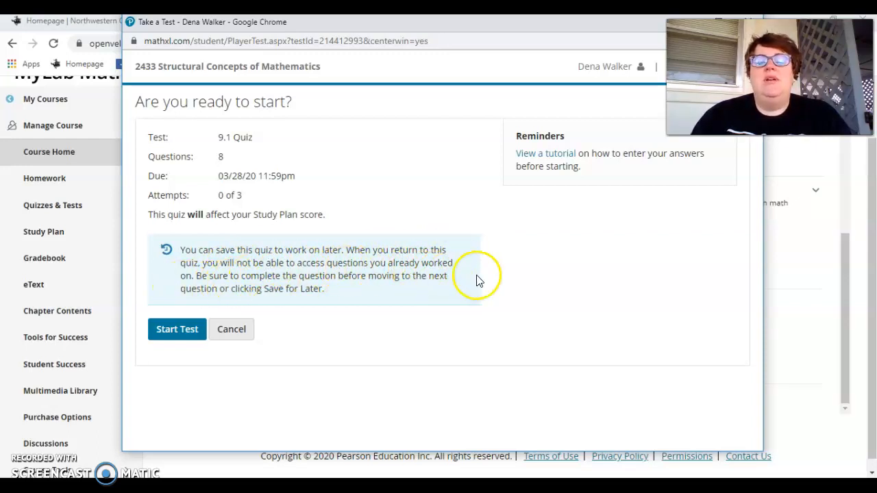
{"action": "mouse_move", "coordinate": [595, 238]}
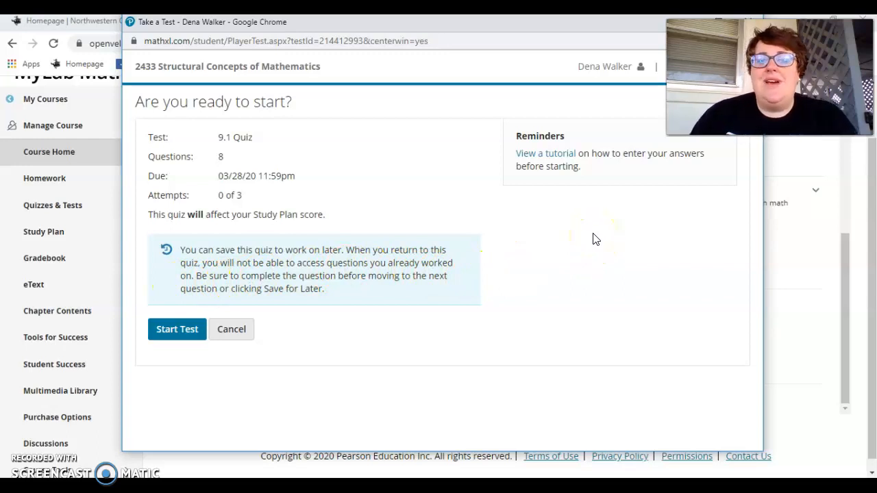
{"action": "mouse_move", "coordinate": [187, 314]}
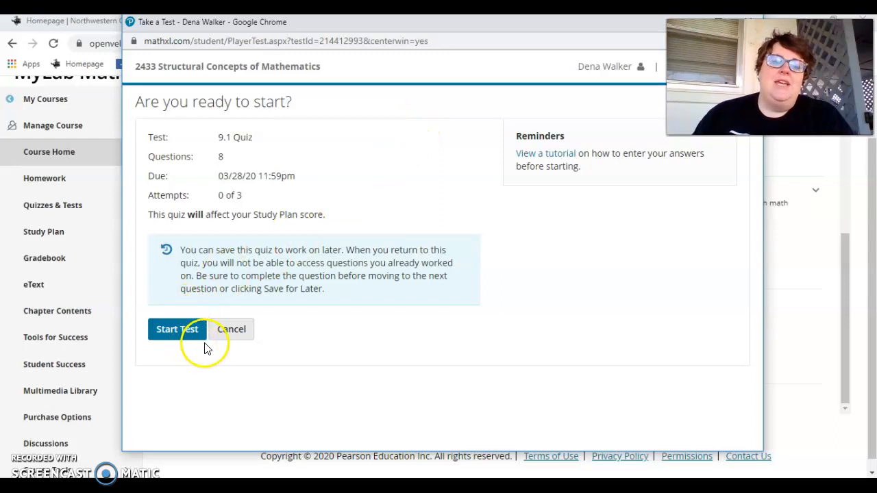
{"action": "mouse_move", "coordinate": [200, 349]}
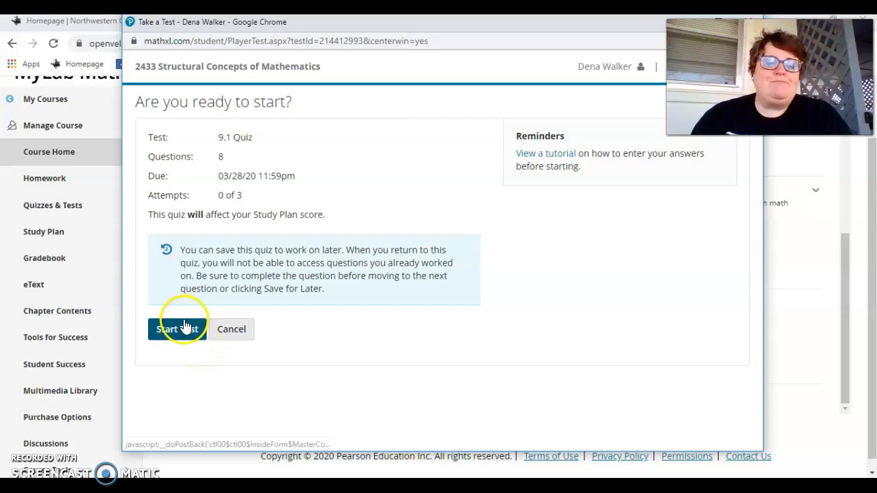
Start the 9.1 Quiz, bringing up question 1 of 8 on spinner probabilities.
{"action": "left_click", "coordinate": [177, 329]}
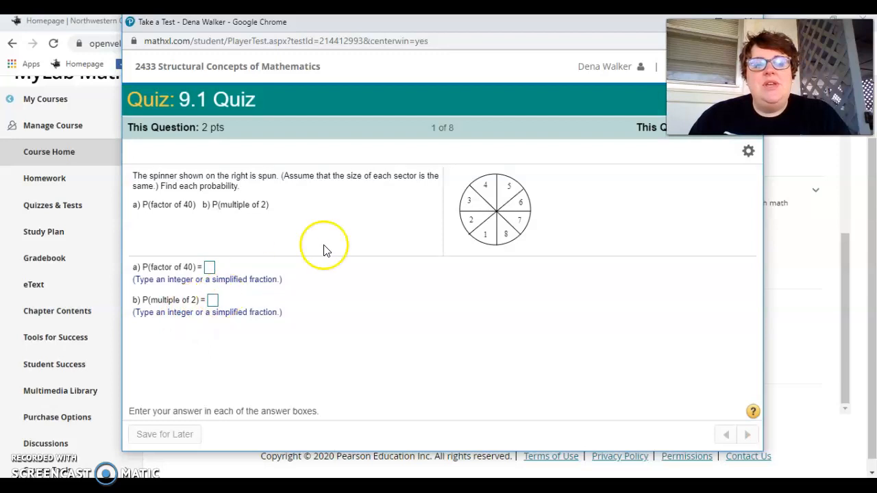
{"action": "mouse_move", "coordinate": [298, 230]}
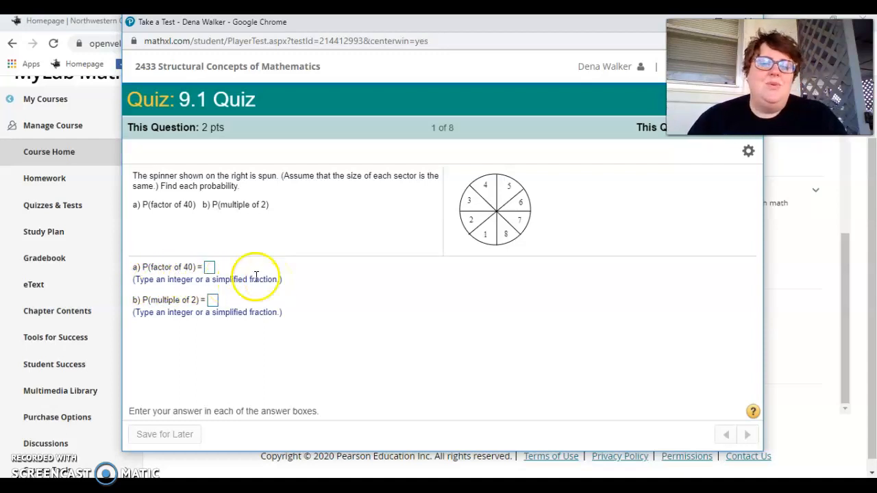
Activate the first answer box so the math palette appears.
{"action": "left_click", "coordinate": [209, 267]}
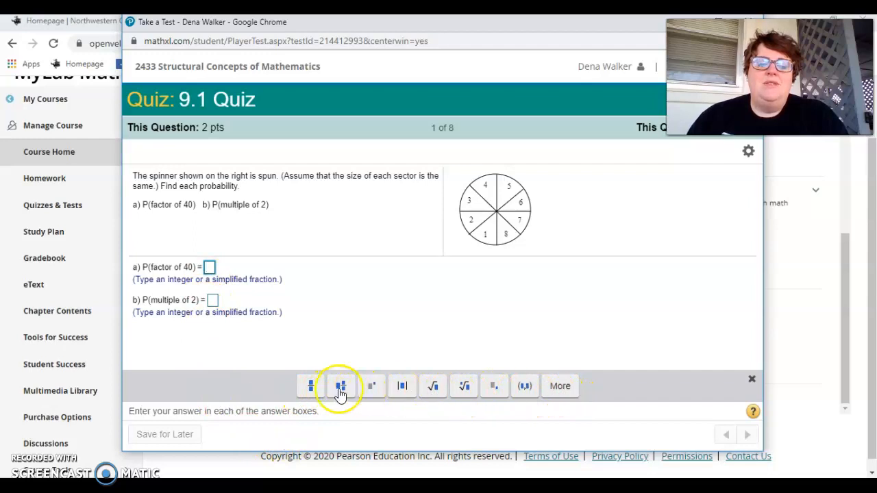
{"action": "mouse_move", "coordinate": [310, 387]}
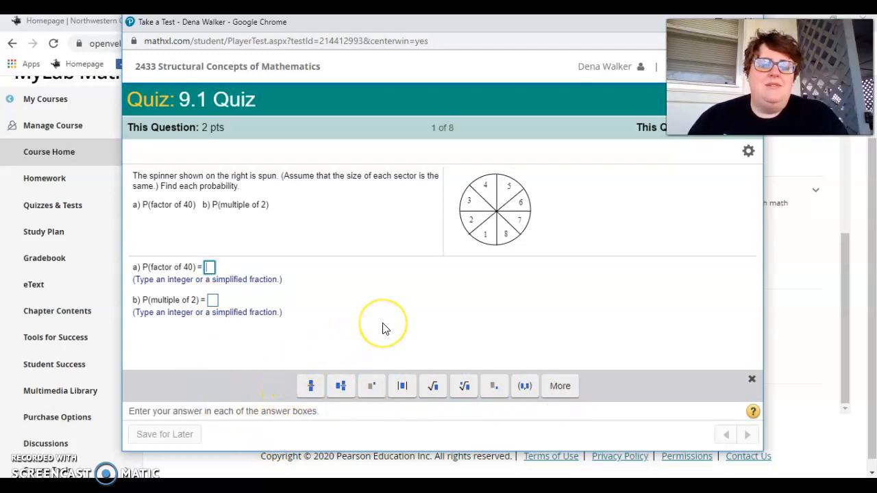
{"action": "mouse_move", "coordinate": [308, 257]}
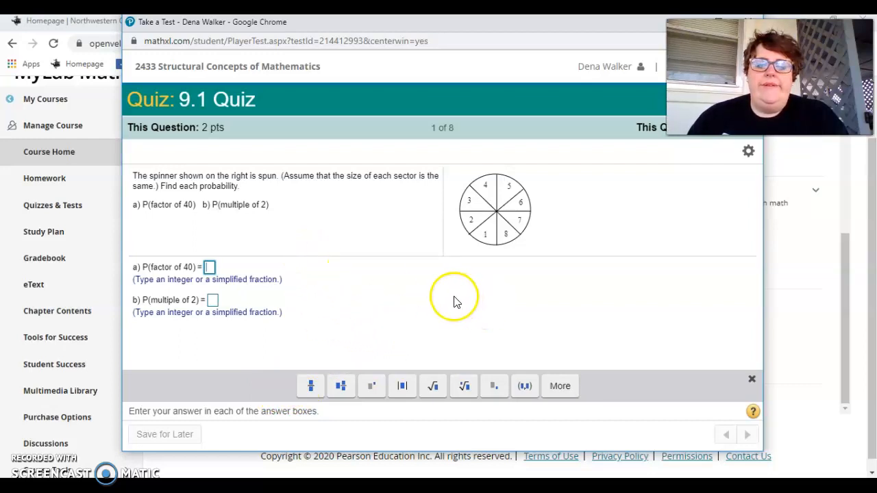
{"action": "mouse_move", "coordinate": [636, 340]}
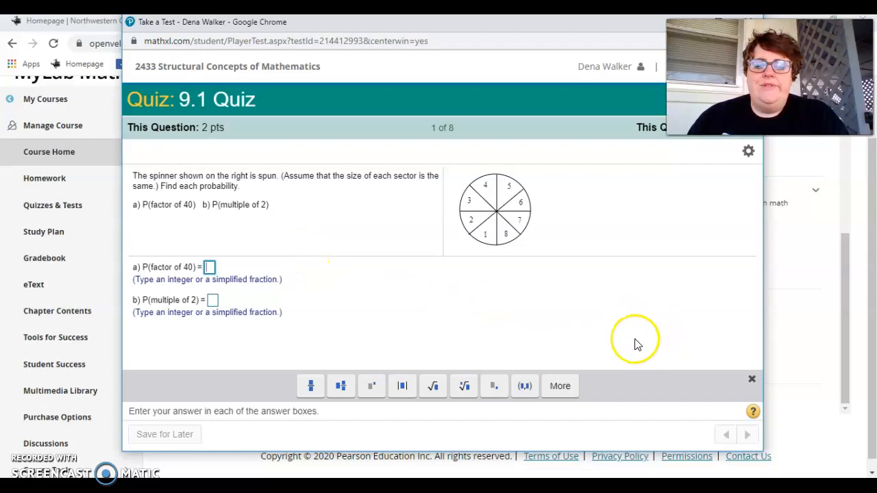
{"action": "mouse_move", "coordinate": [39, 265]}
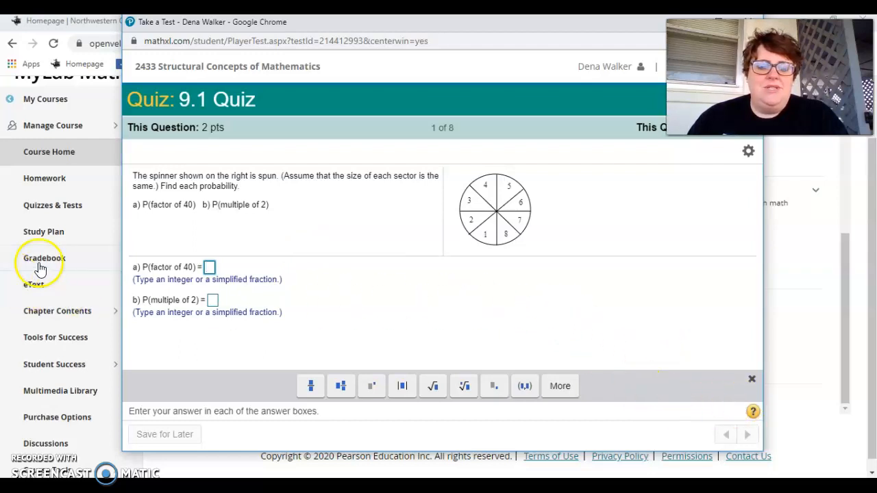
{"action": "mouse_move", "coordinate": [220, 365]}
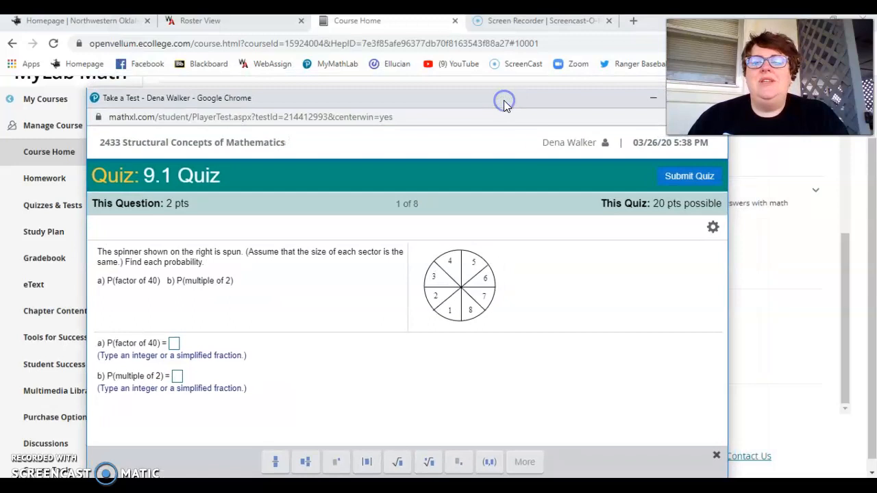
{"action": "mouse_move", "coordinate": [565, 110]}
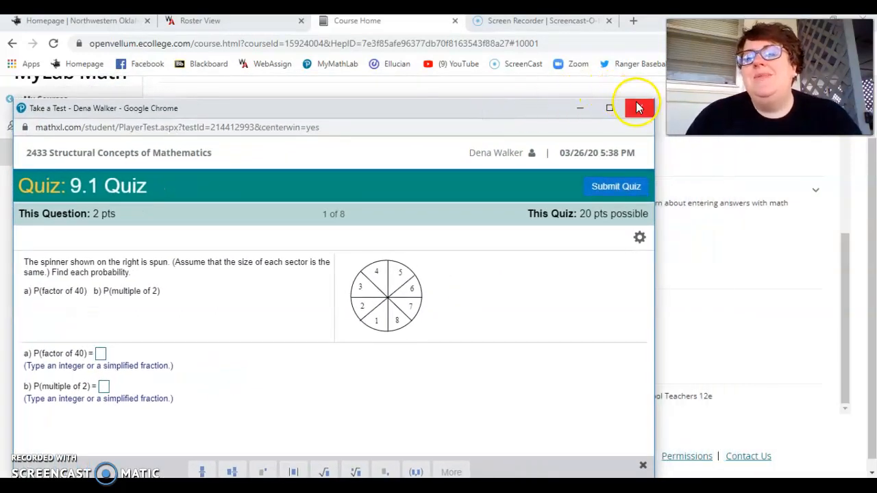
{"action": "mouse_move", "coordinate": [639, 107]}
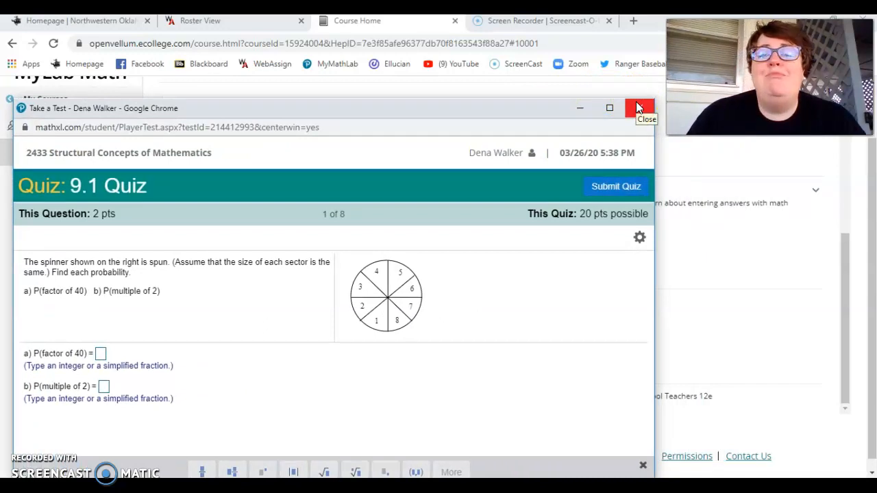